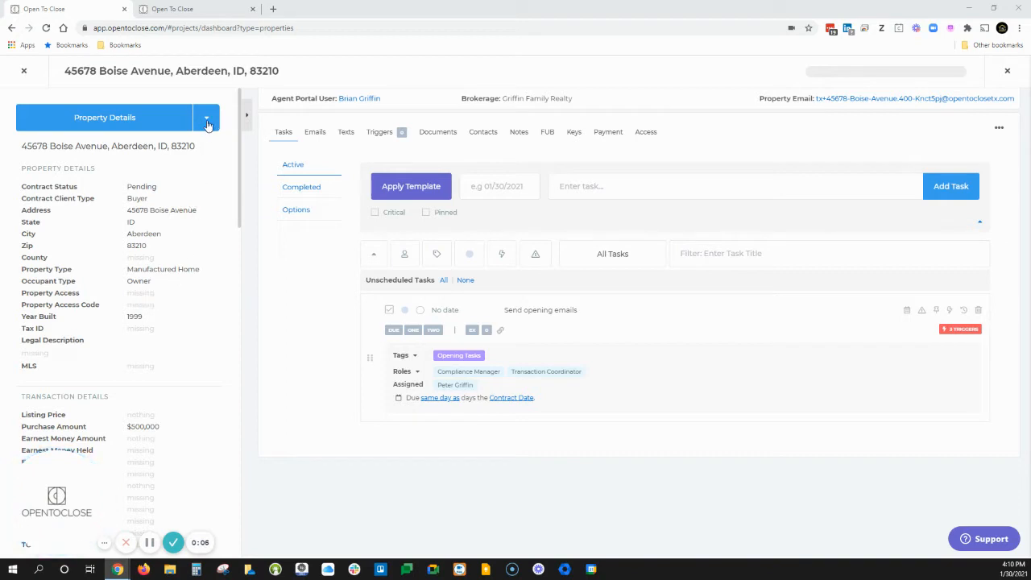
Reach Defaults & Settings for 45678 Boise Avenue from the Property Details menu
left_click(207, 116)
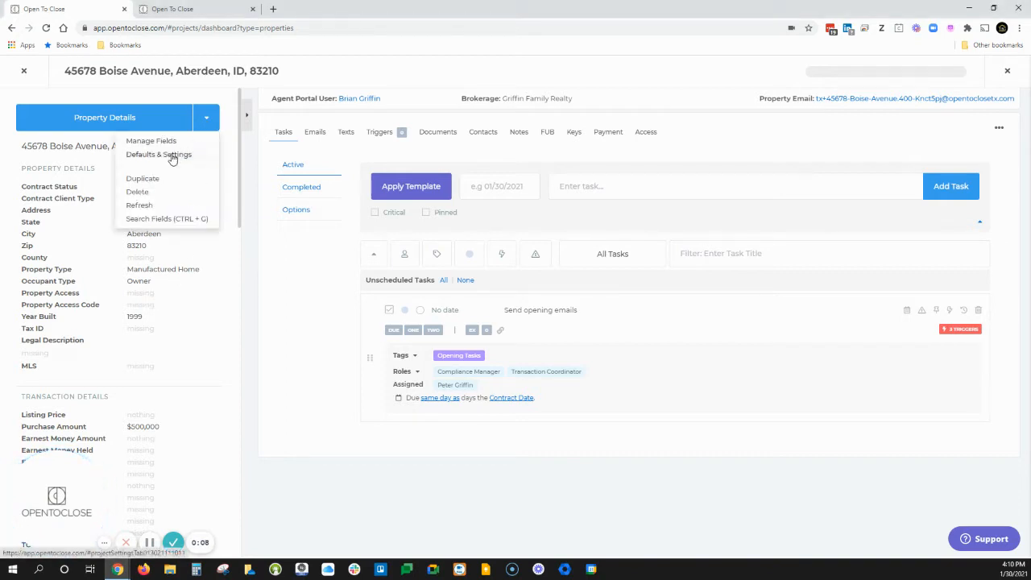
mouse_move(208, 119)
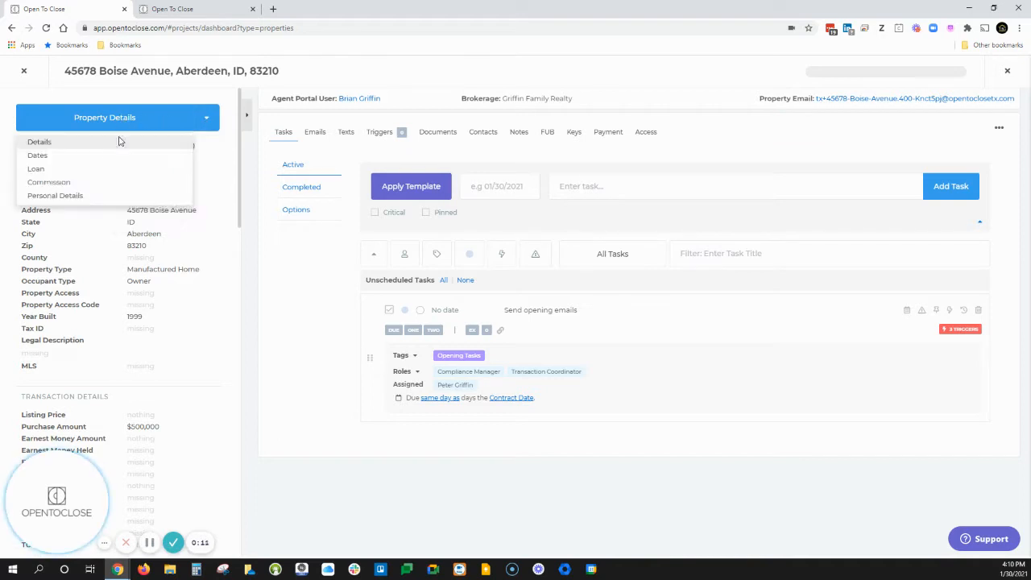
left_click(206, 118)
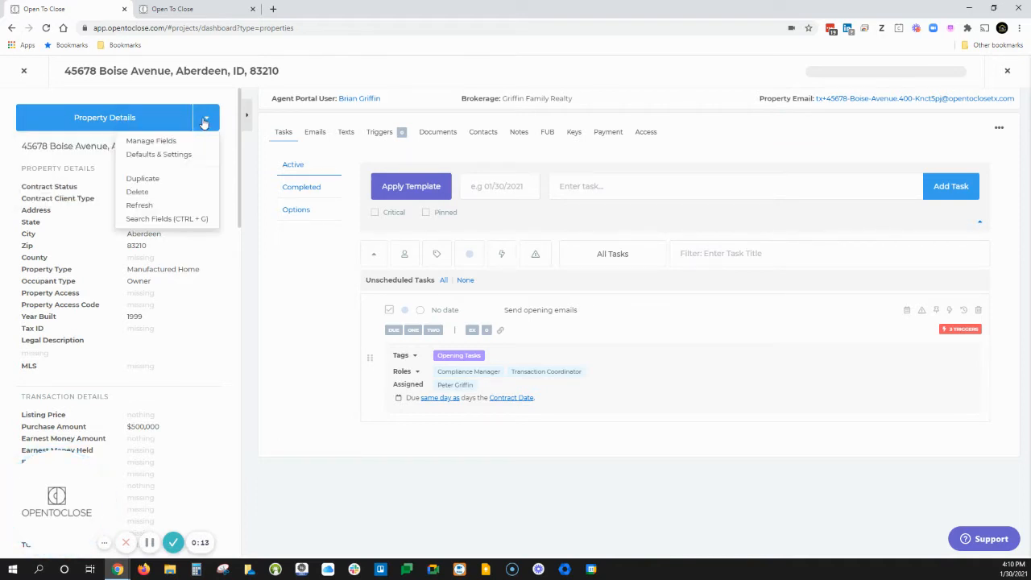
mouse_move(169, 155)
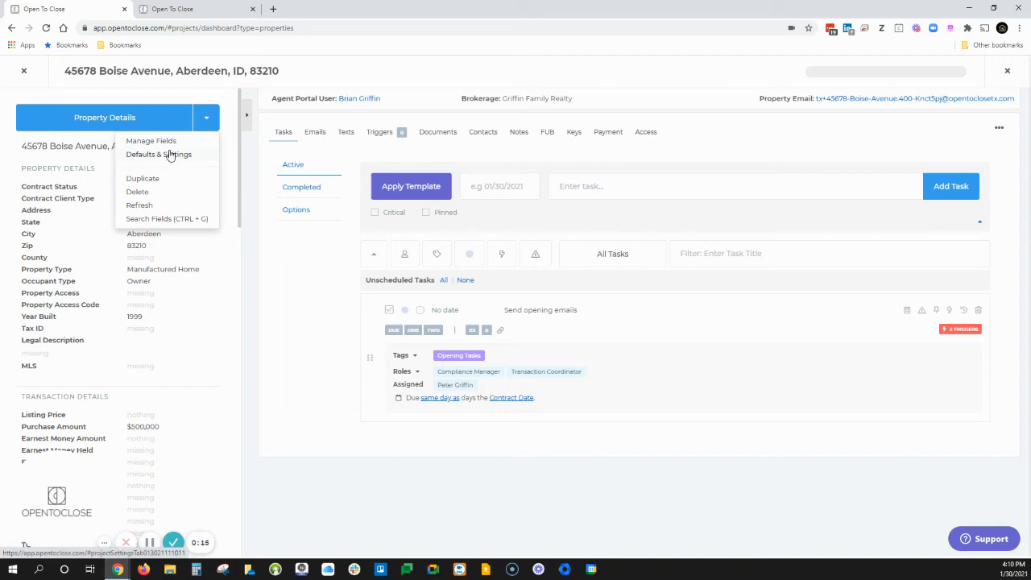
left_click(158, 154)
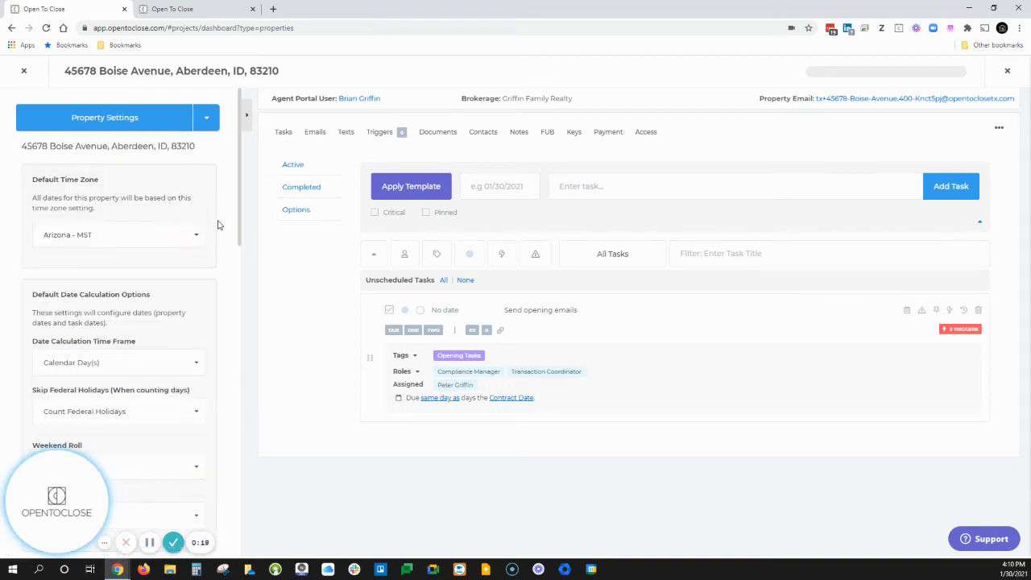
scroll("down", 3)
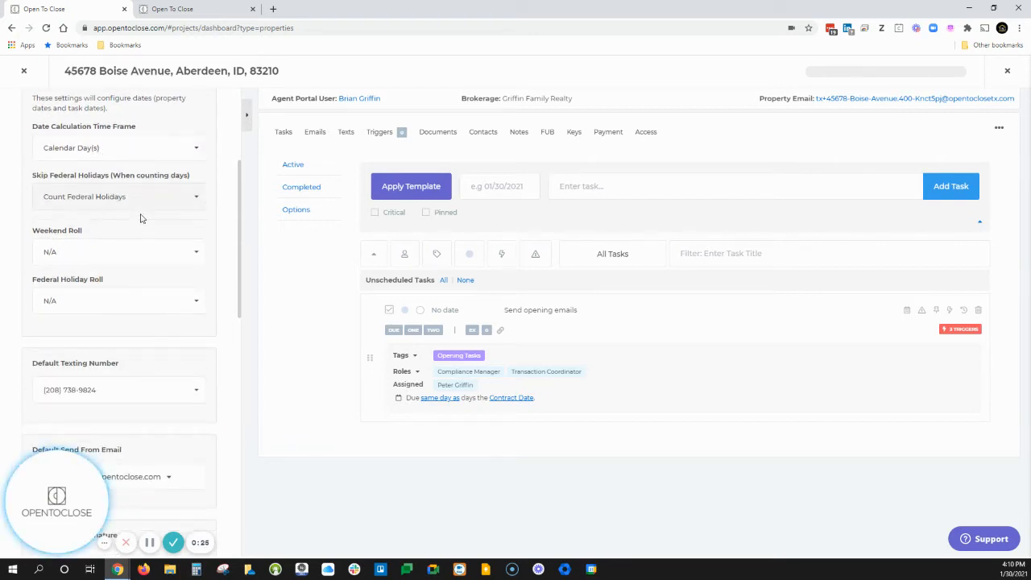
mouse_move(118, 254)
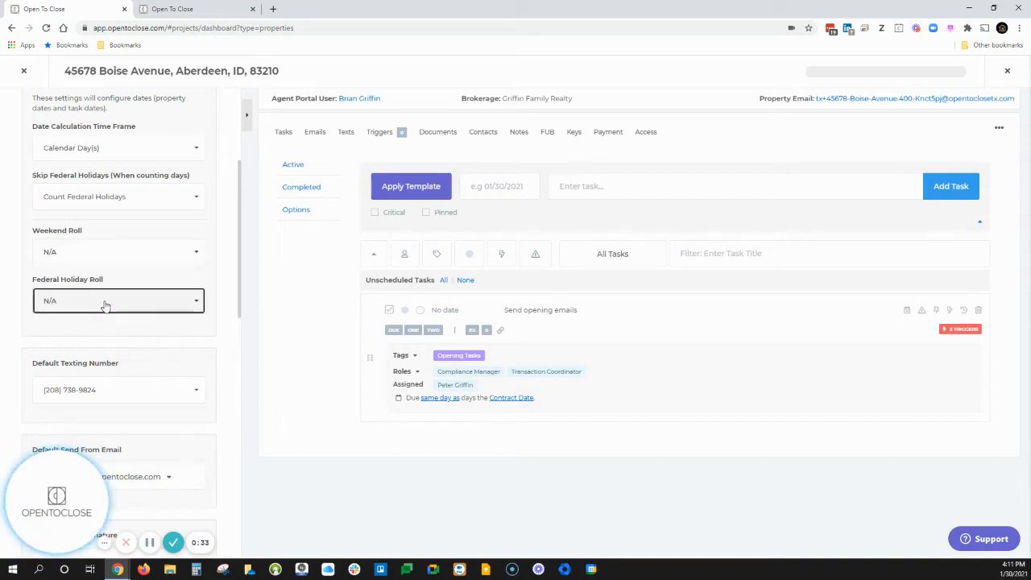
left_click(119, 251)
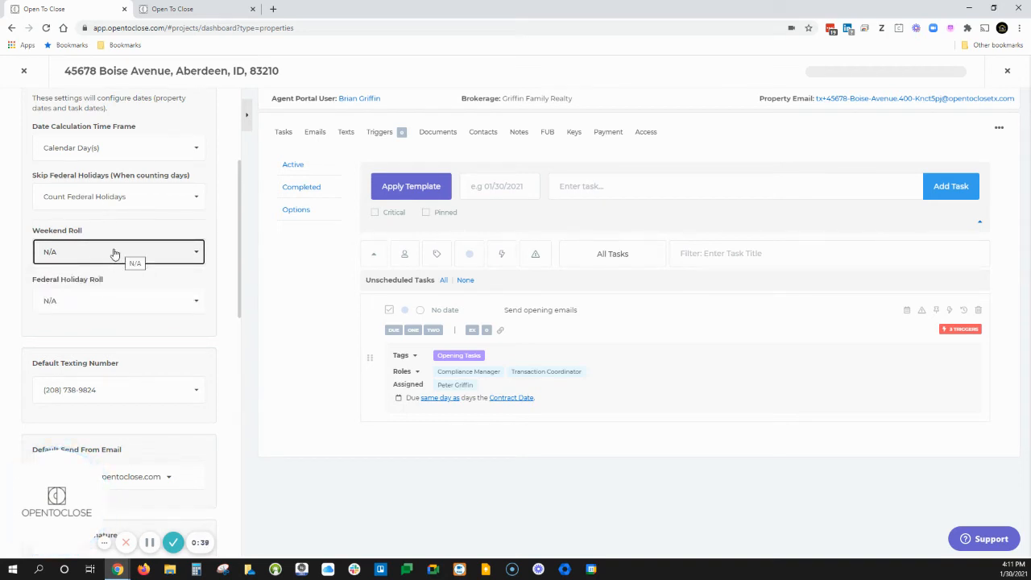
mouse_move(169, 201)
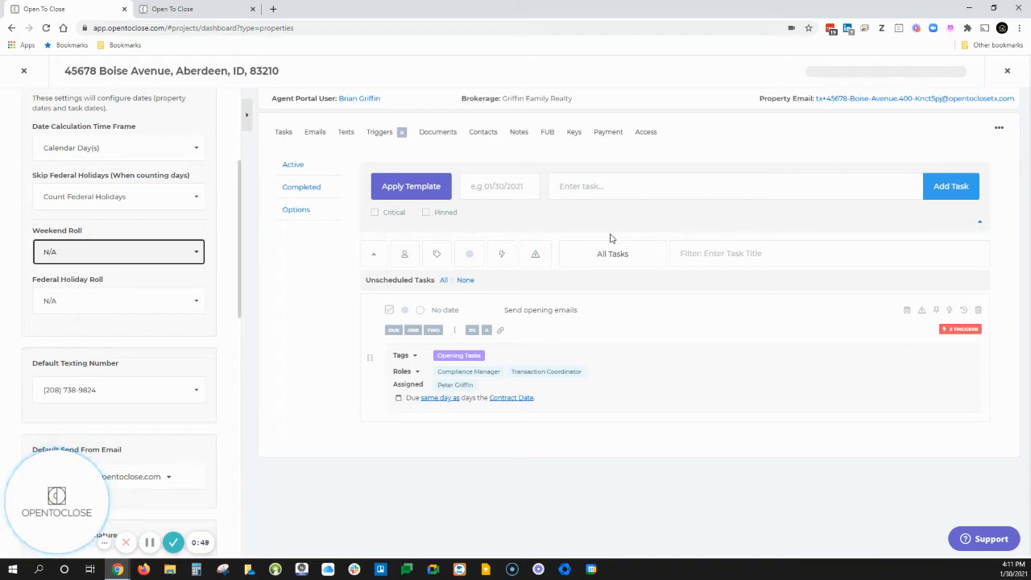
Check the default texting number and set the default email signature to Peter Griffin standard
scroll("down", 3)
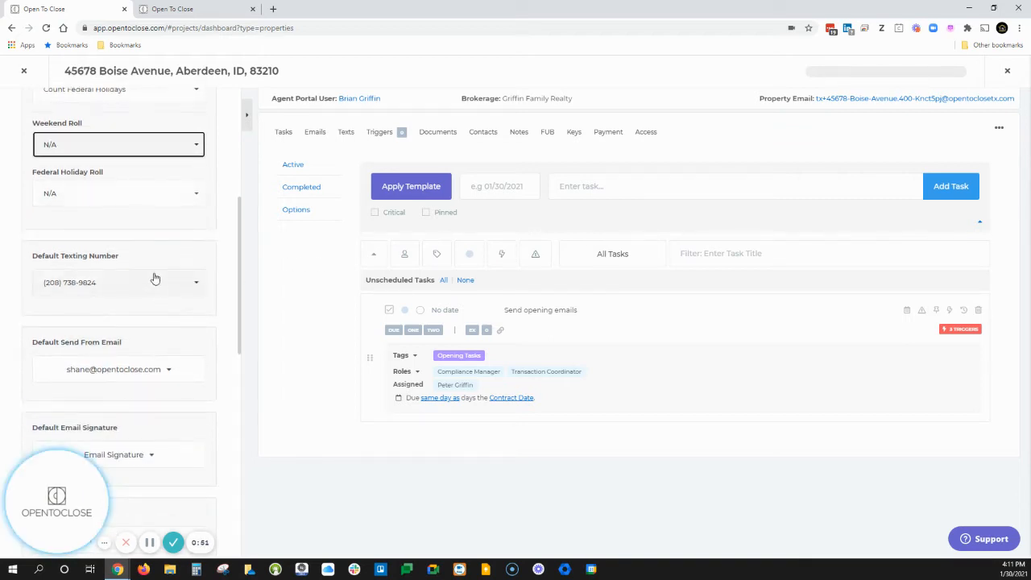
left_click(119, 282)
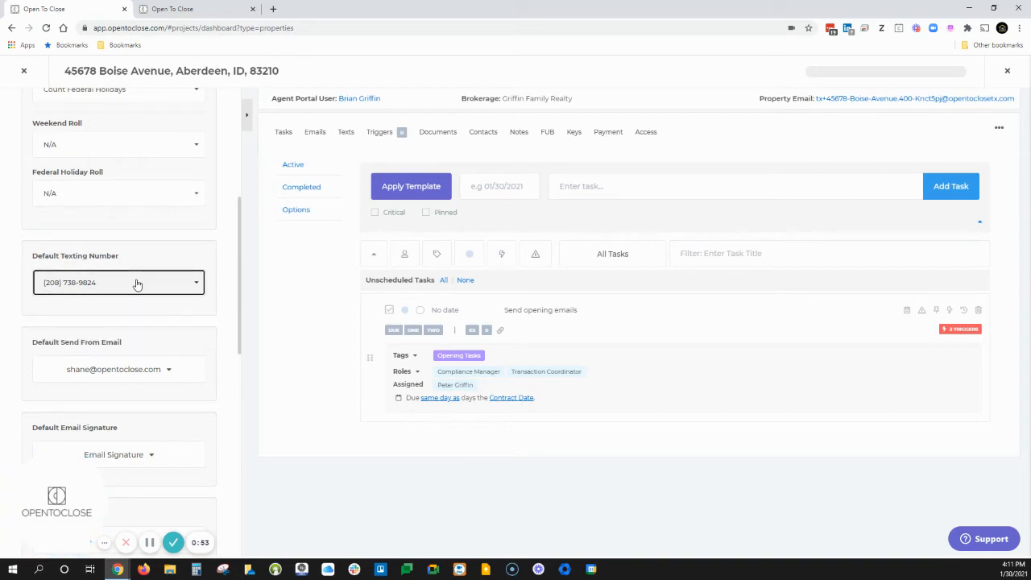
scroll("down", 3)
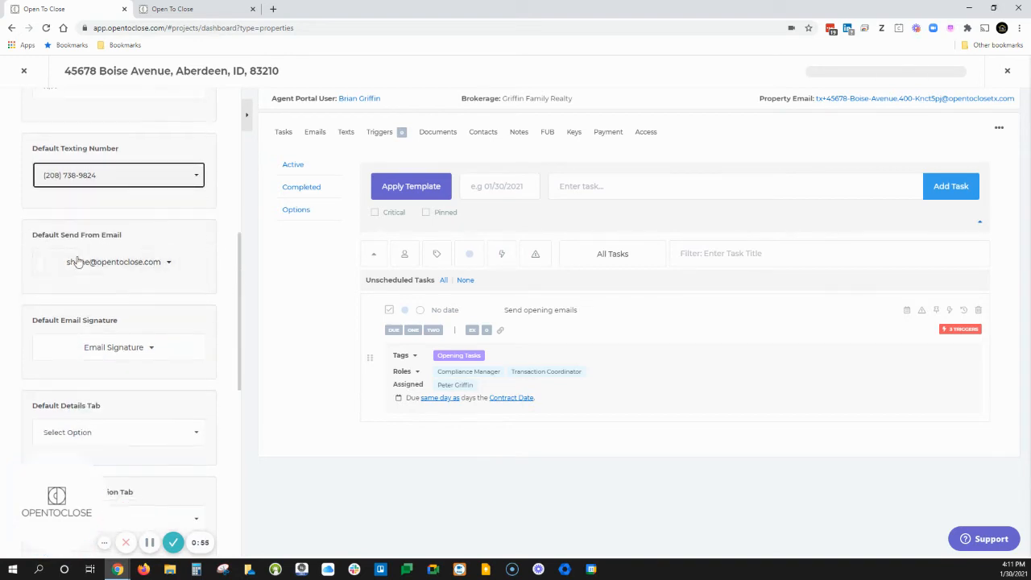
scroll("down", 3)
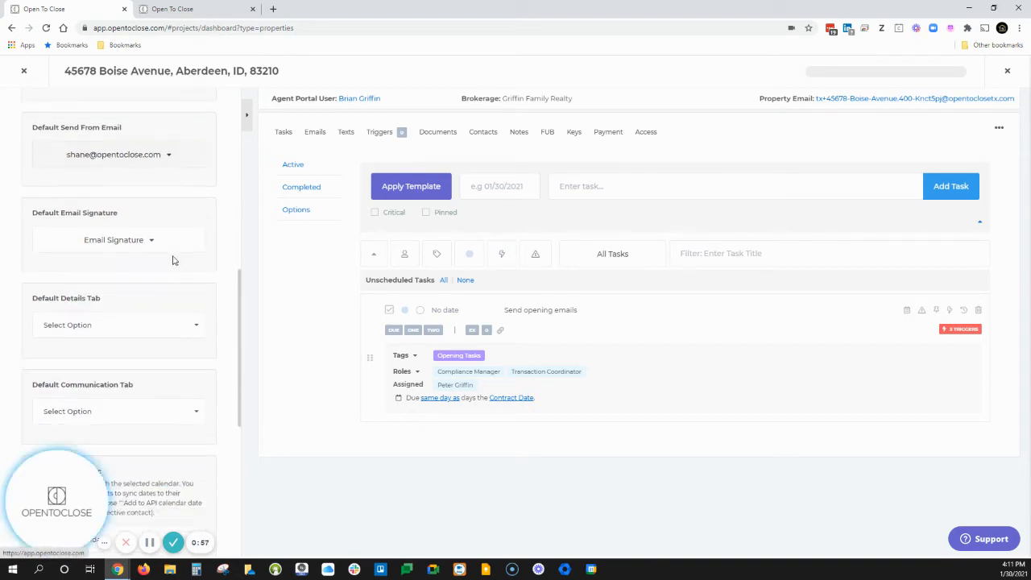
scroll("down", 3)
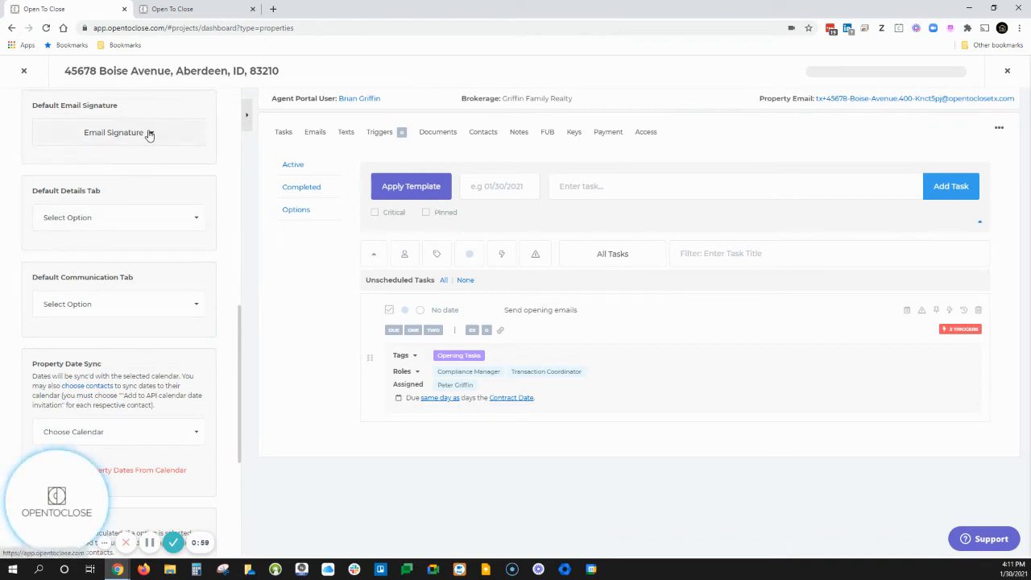
left_click(119, 132)
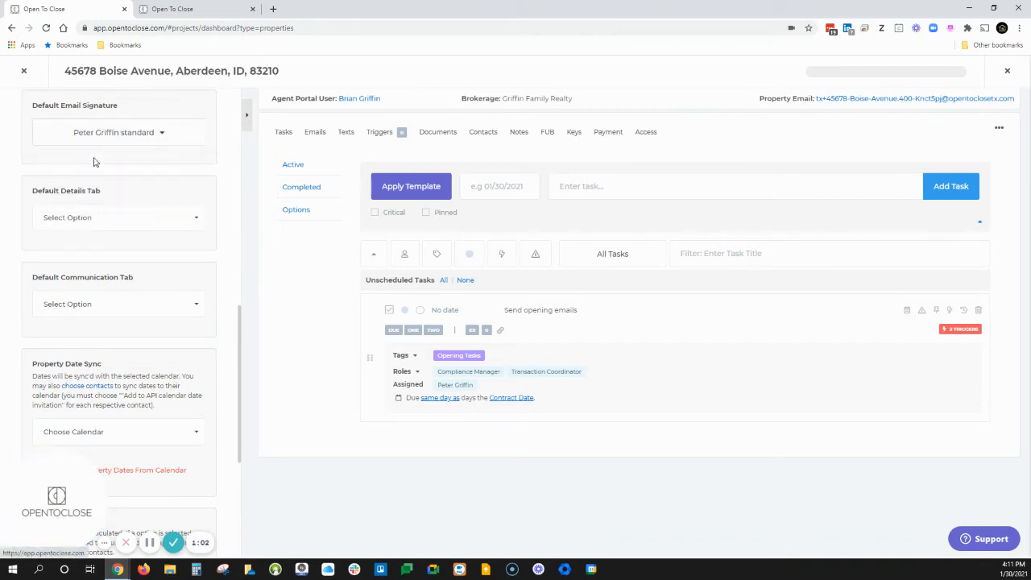
Set the default details tab to Details and the default communication tab to Tasks
left_click(119, 216)
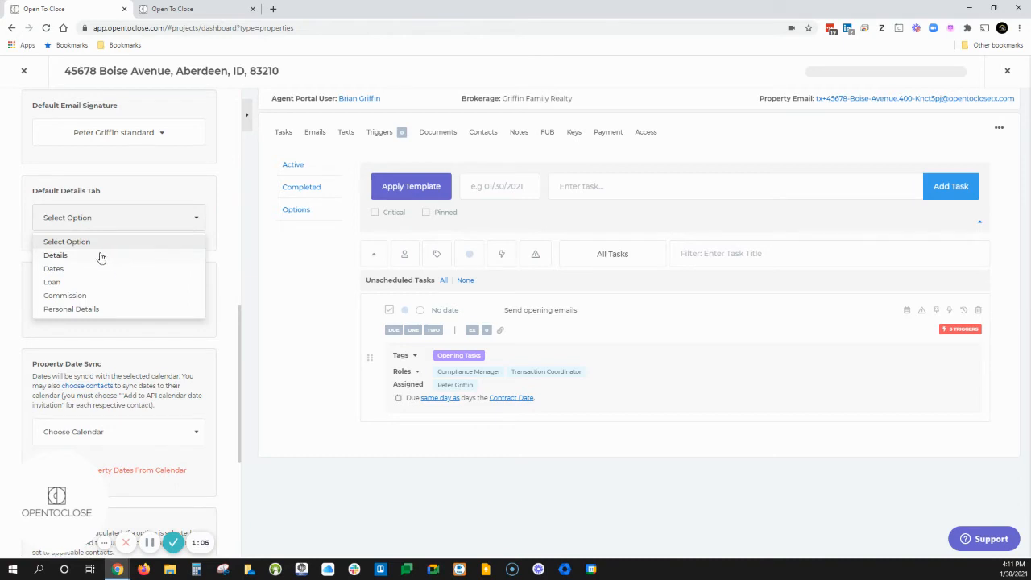
mouse_move(84, 258)
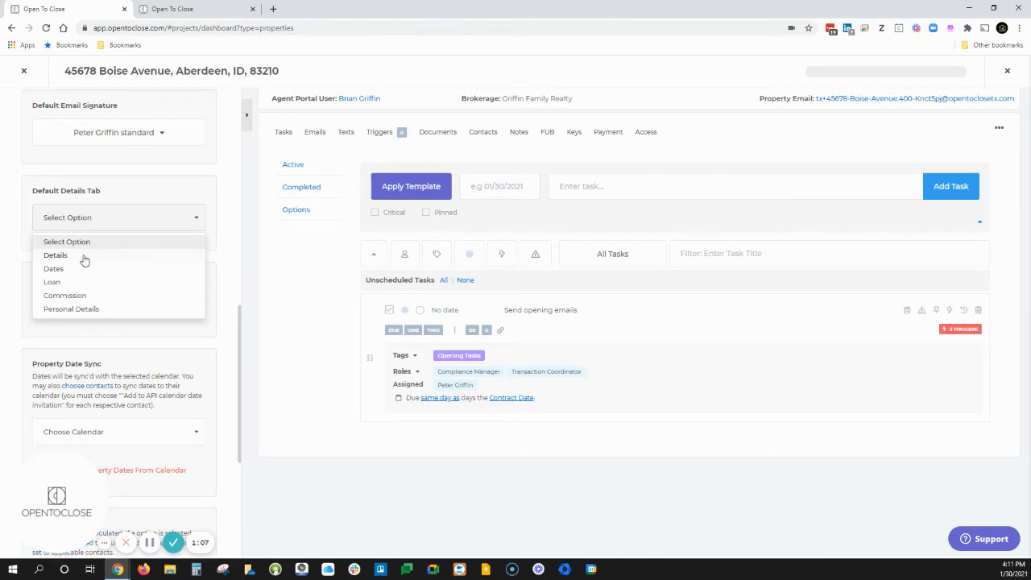
left_click(55, 254)
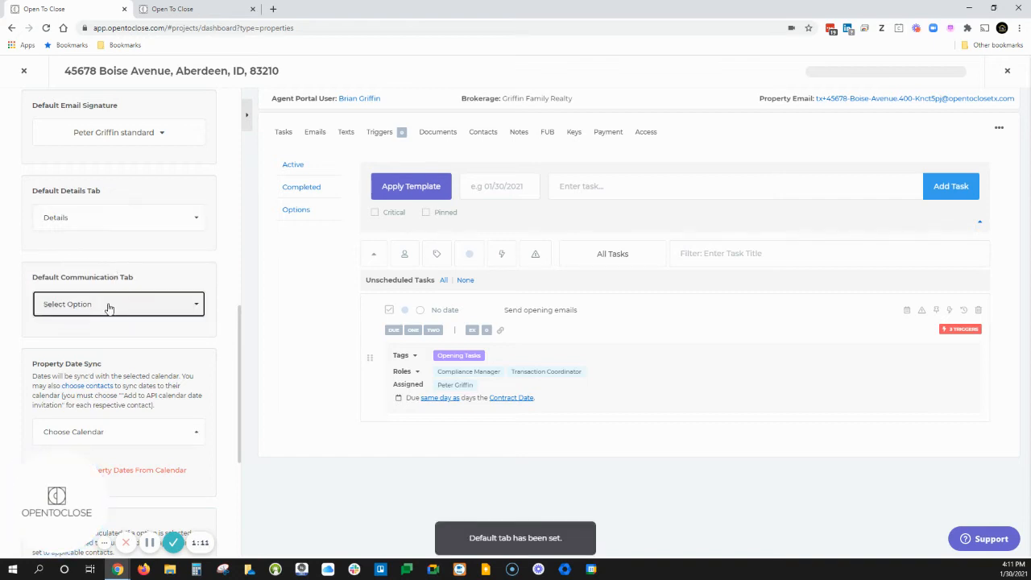
left_click(119, 303)
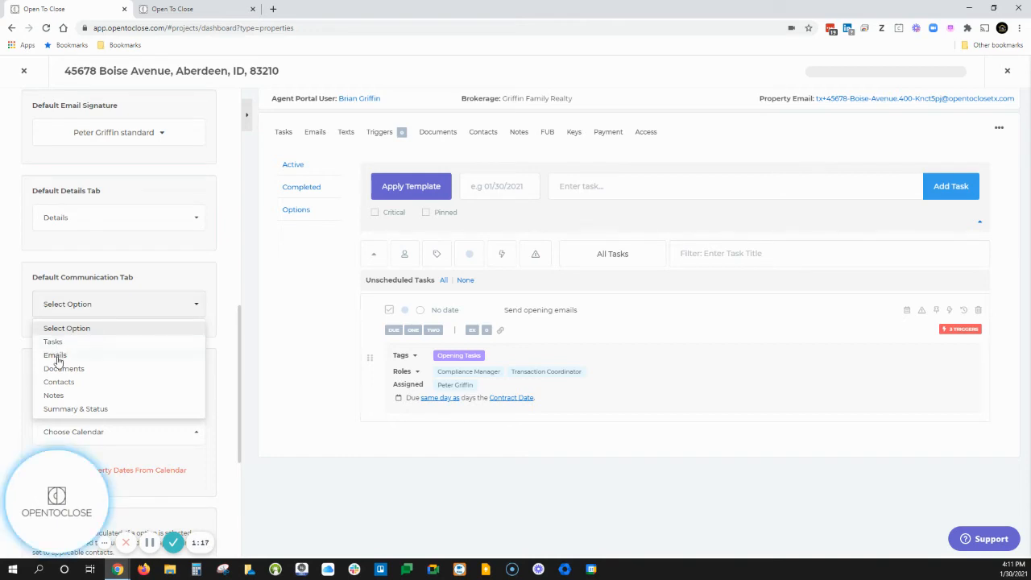
mouse_move(306, 208)
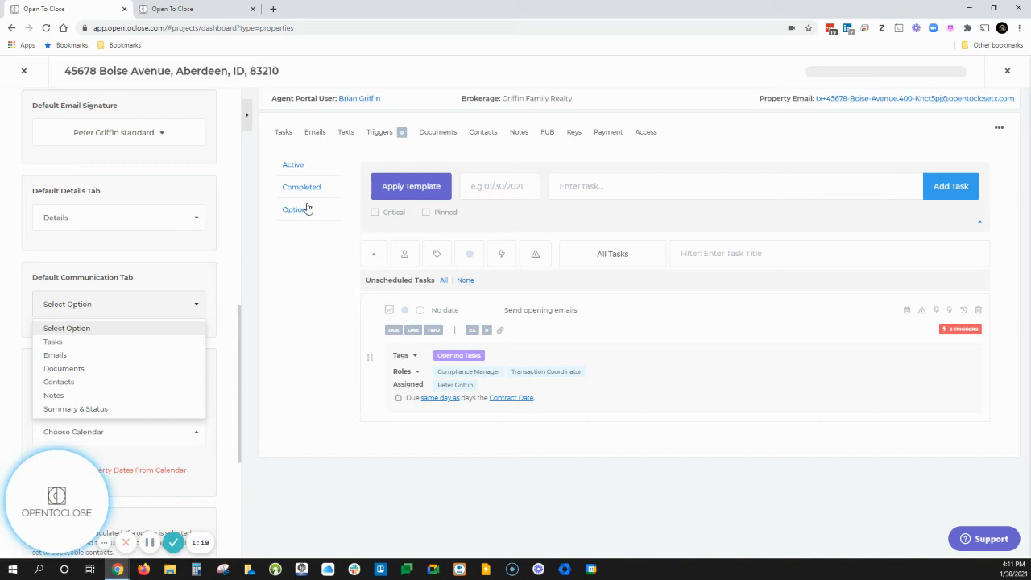
mouse_move(81, 353)
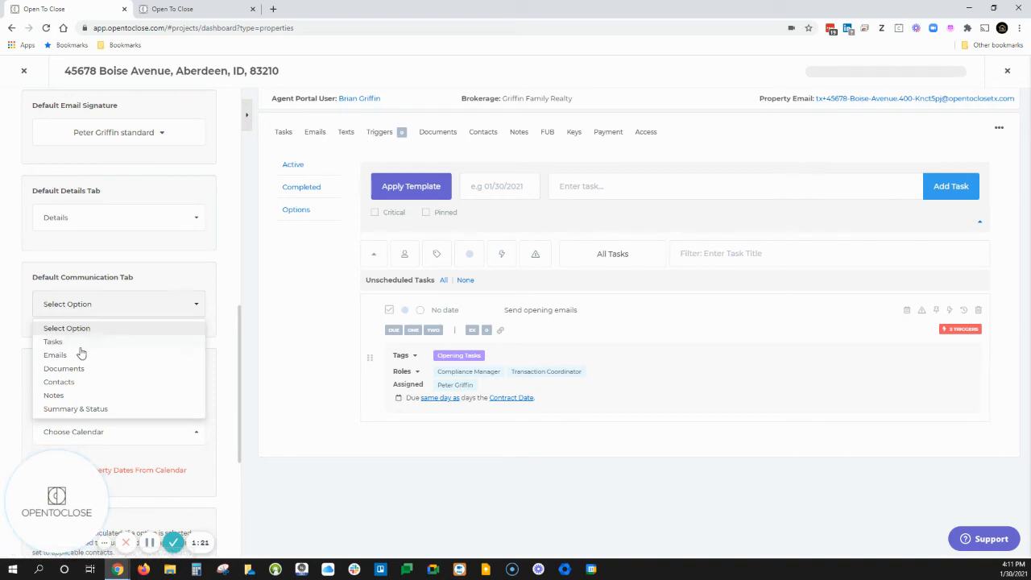
left_click(52, 342)
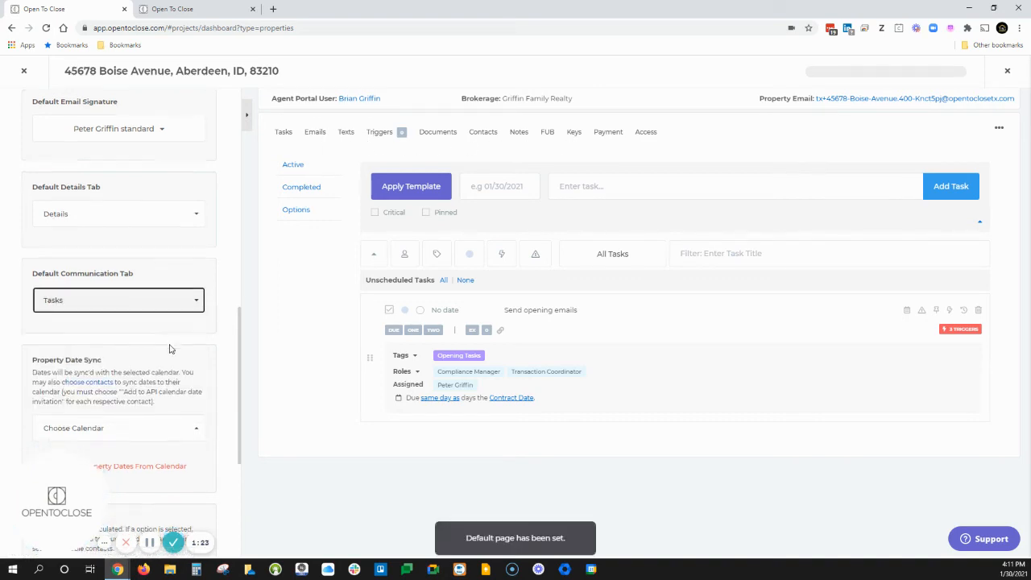
scroll("down", 3)
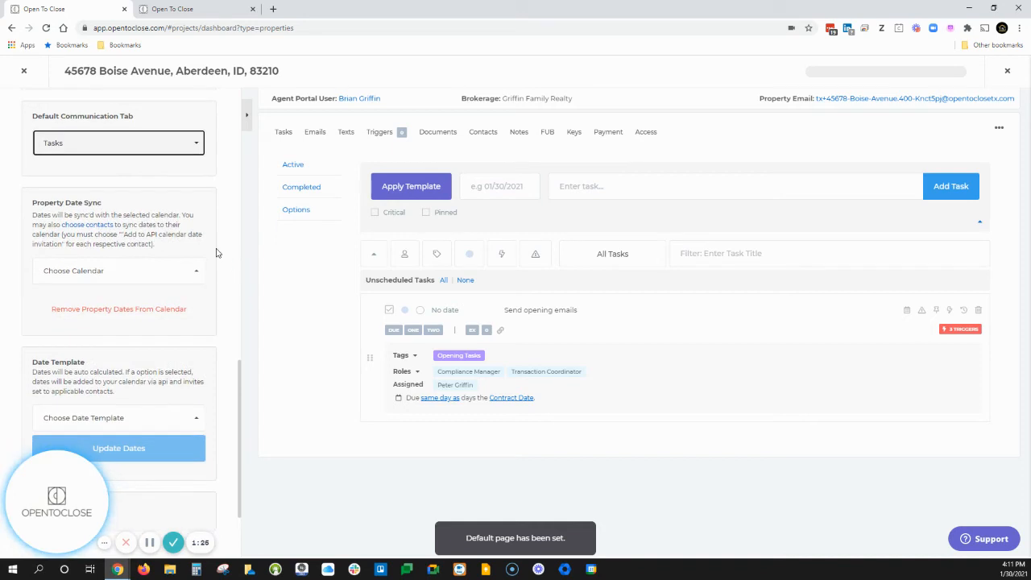
left_click(119, 271)
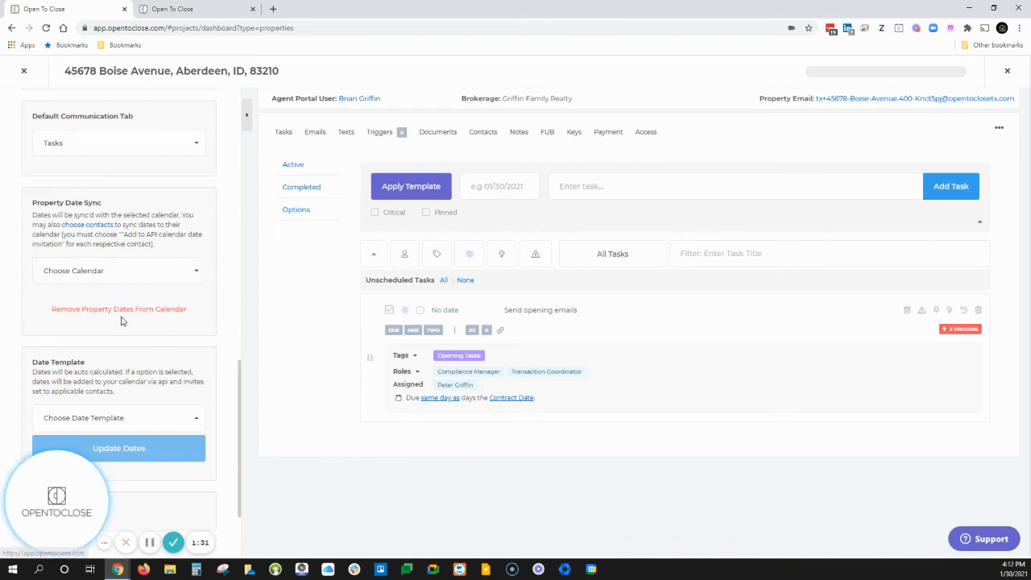
Select Date Template Demo, update the property's dates, and return to the Property Settings menu
scroll("down", 3)
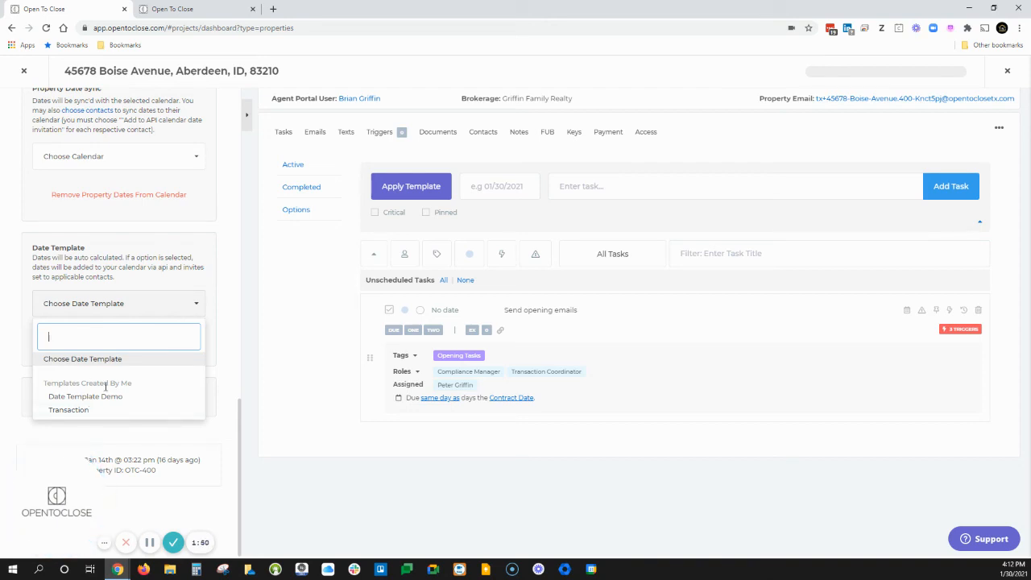
left_click(86, 396)
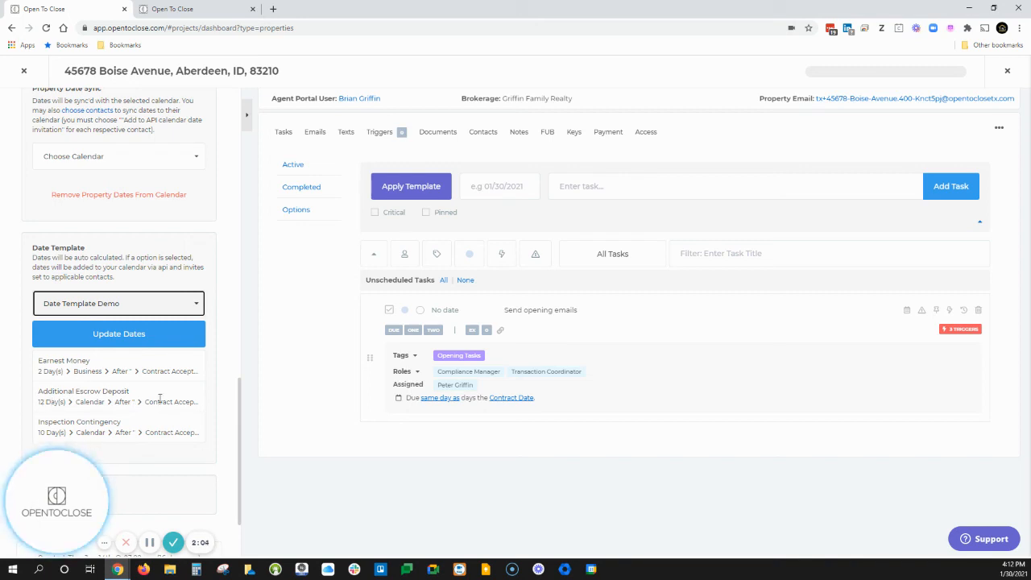
mouse_move(135, 406)
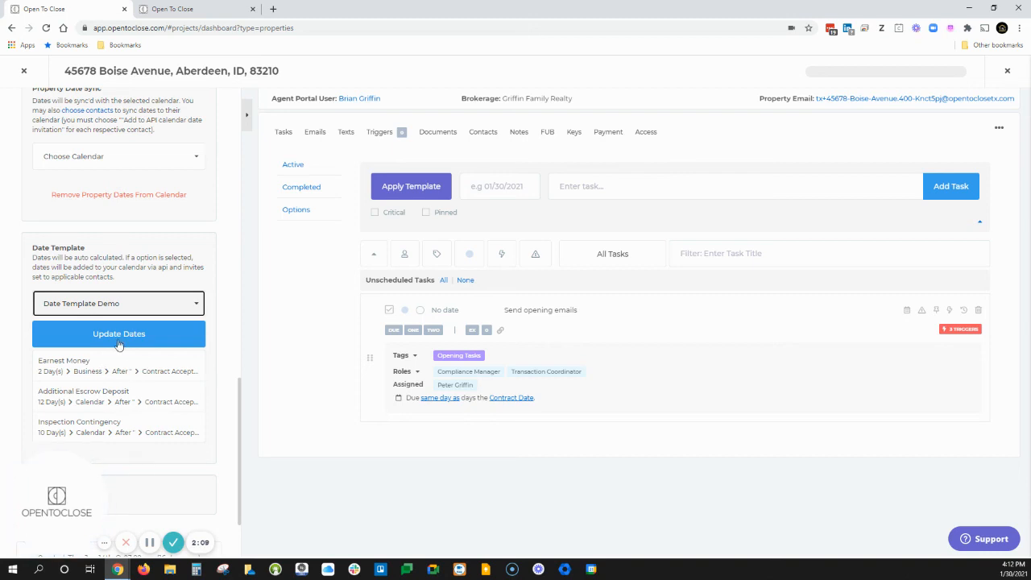
left_click(119, 333)
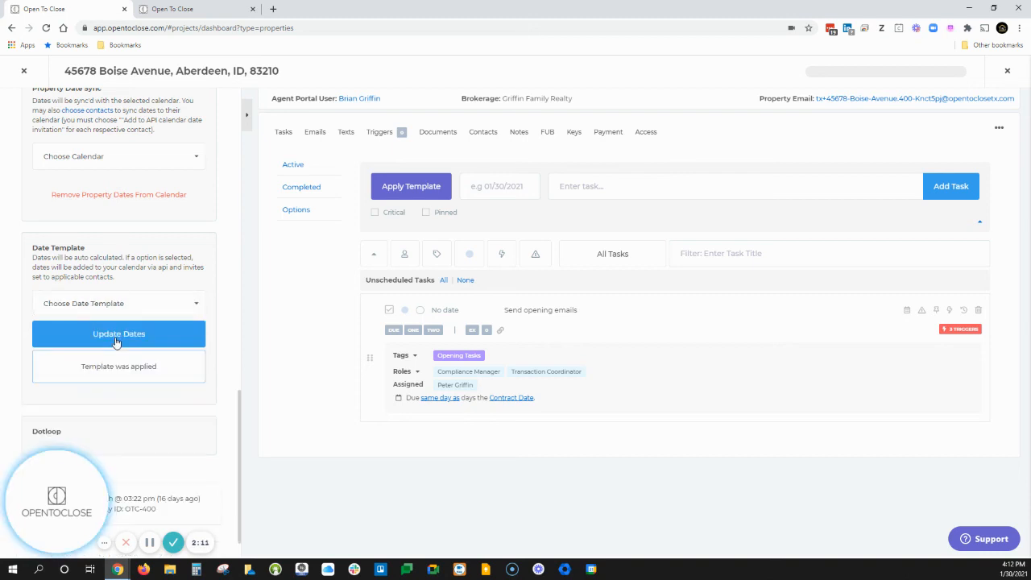
scroll("down", 3)
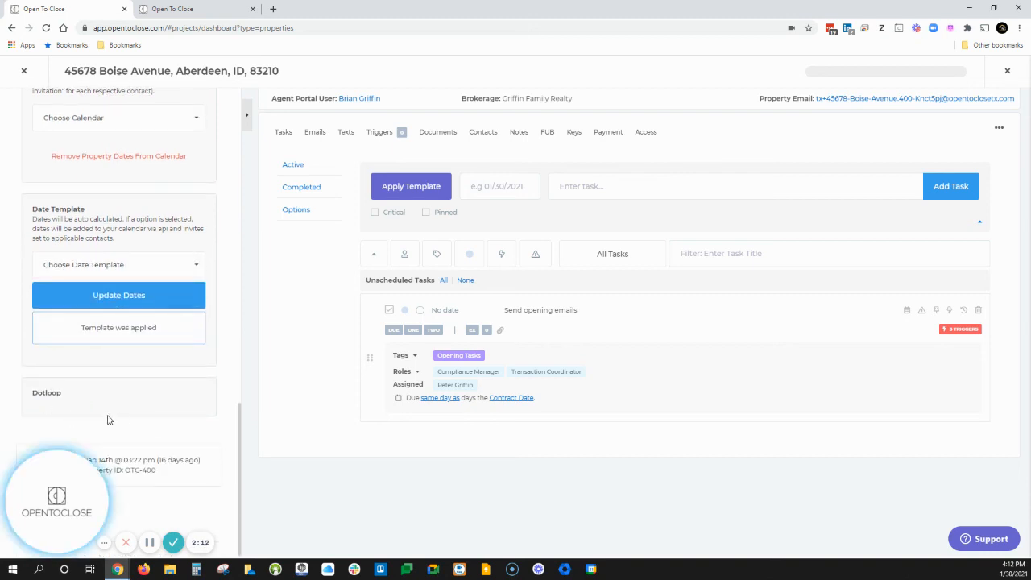
mouse_move(197, 422)
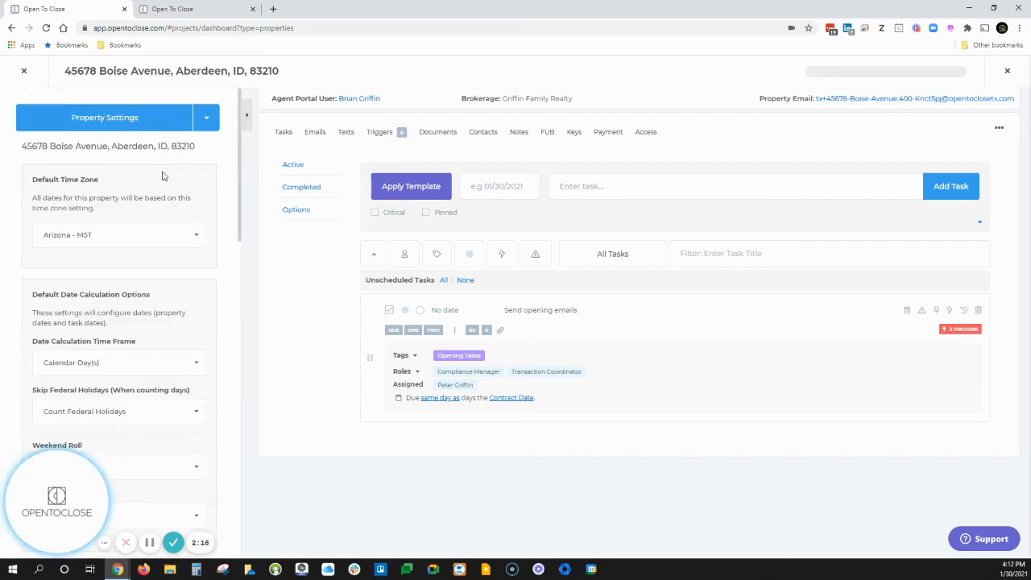
left_click(206, 118)
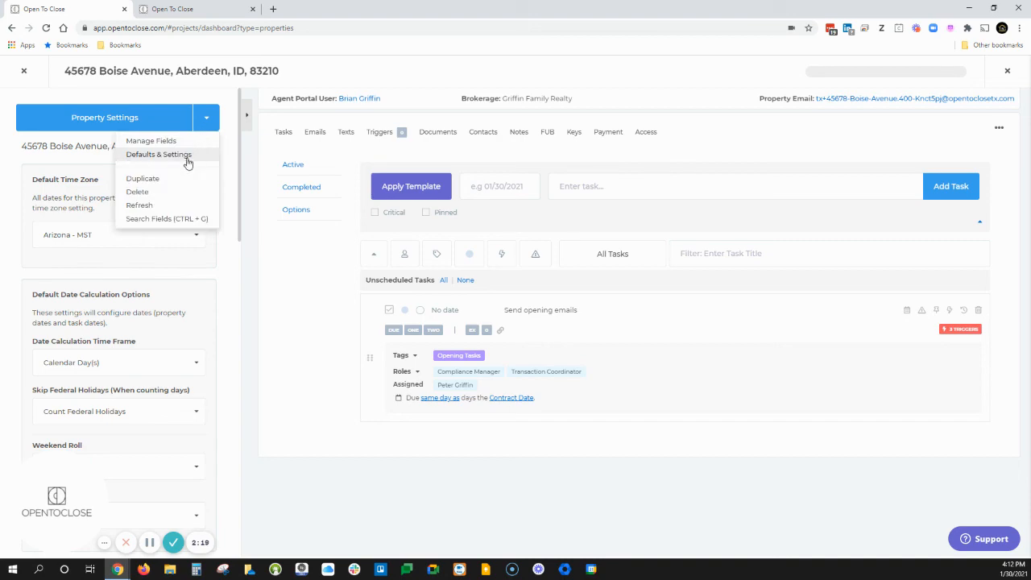